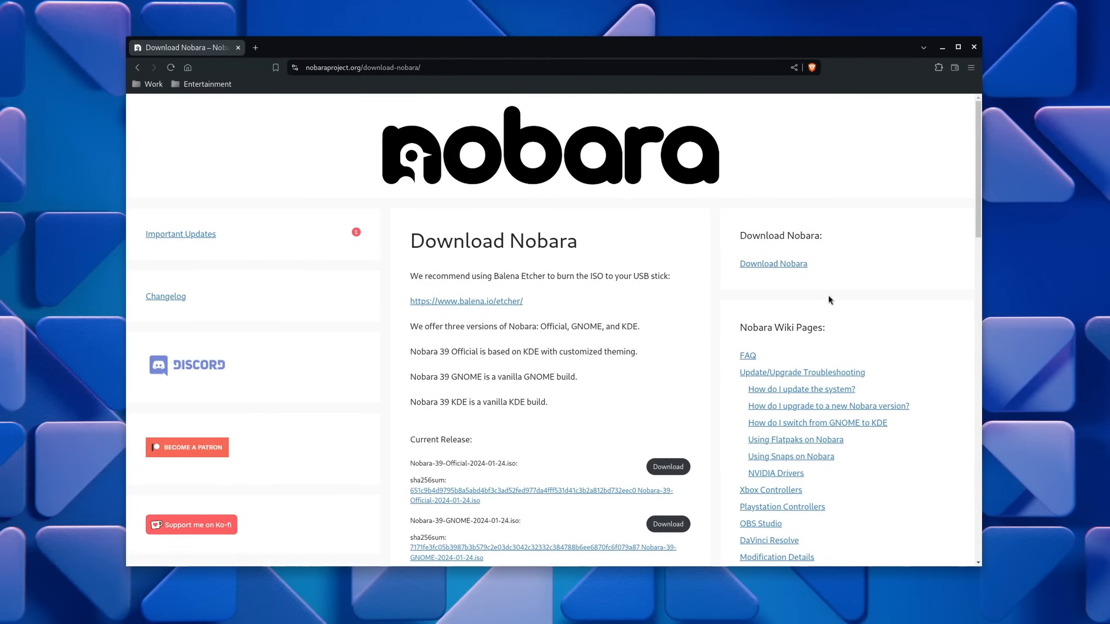
Scroll through the 'best linux distribution' results listing Ubuntu, Fedora and Arch, then leave the browser
scroll(down, 3)
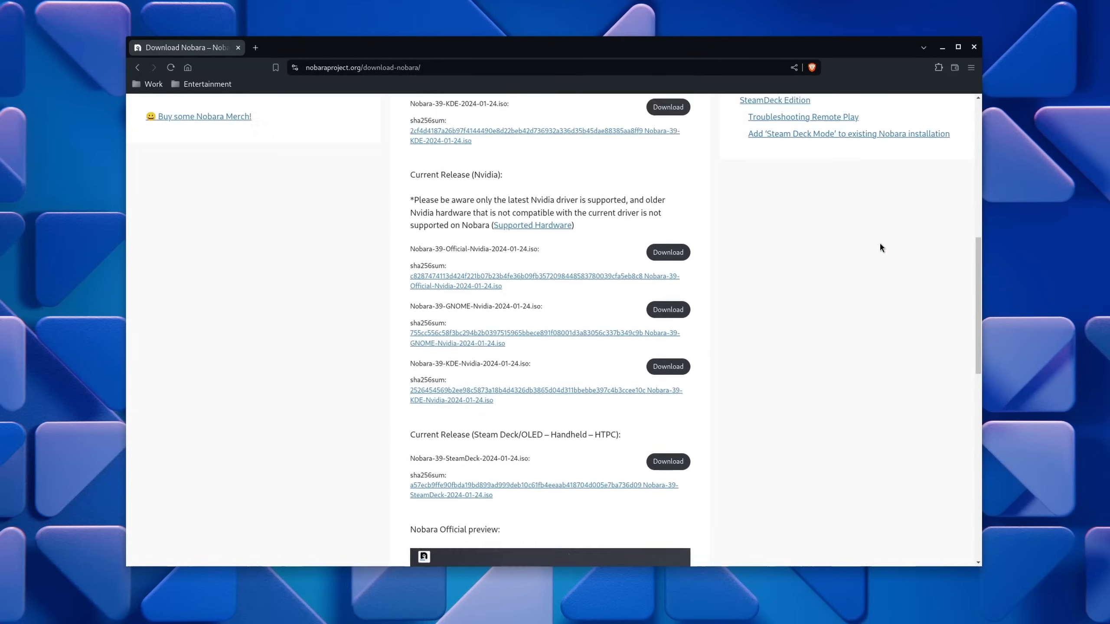
scroll(down, 3)
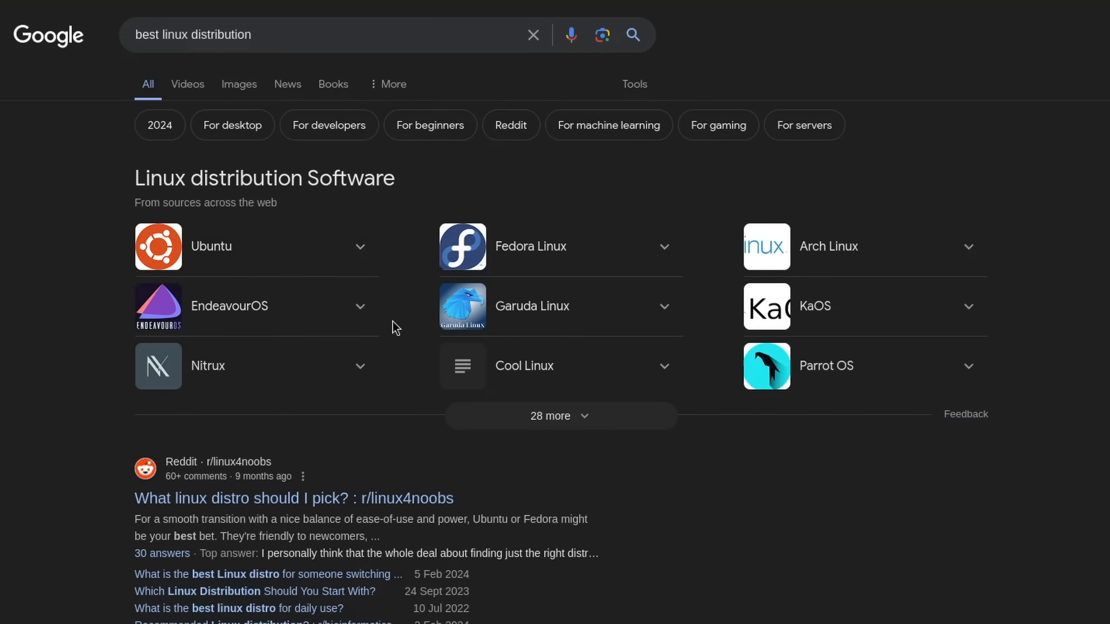
key(Super)
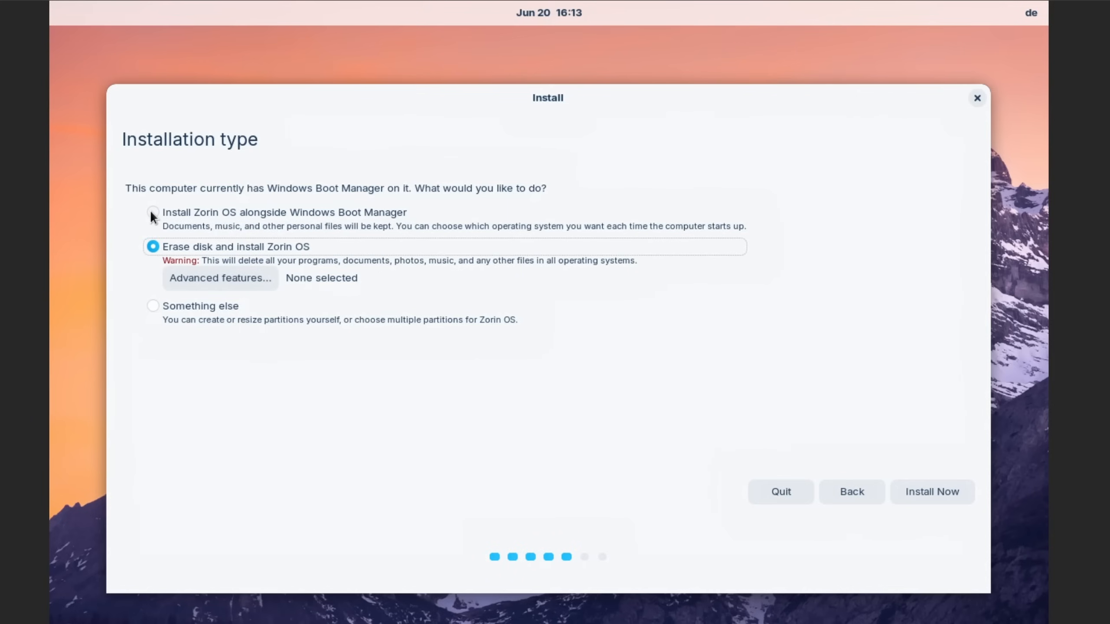
Choose 'Install Zorin OS alongside Windows Boot Manager' instead of erasing the disk
click(153, 212)
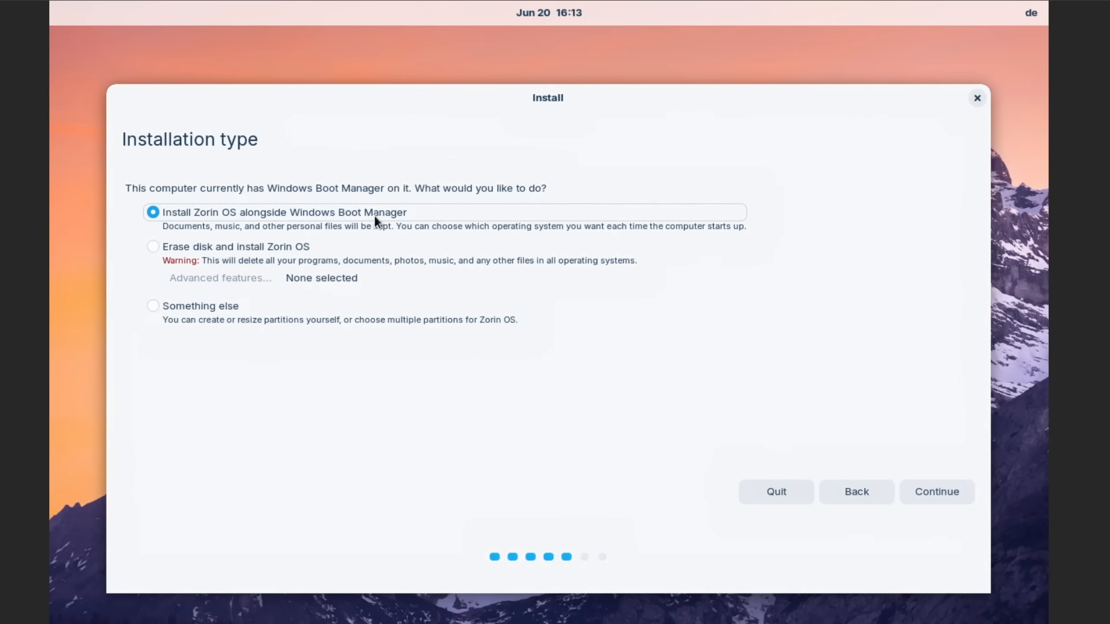